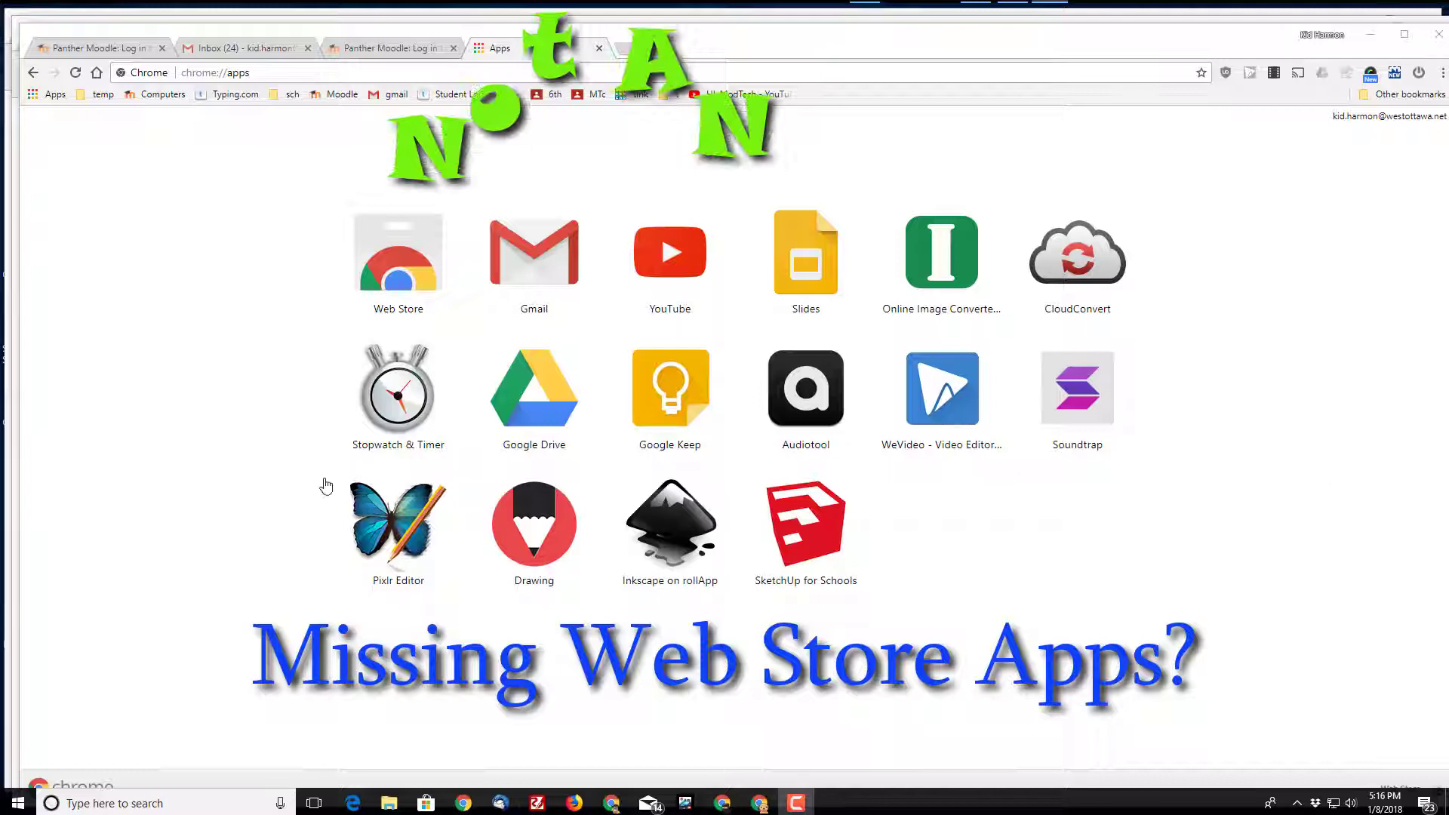
# Step: Search the Chrome Web Store for 'finch connection app', returning no matching items
pyautogui.click(396, 254)
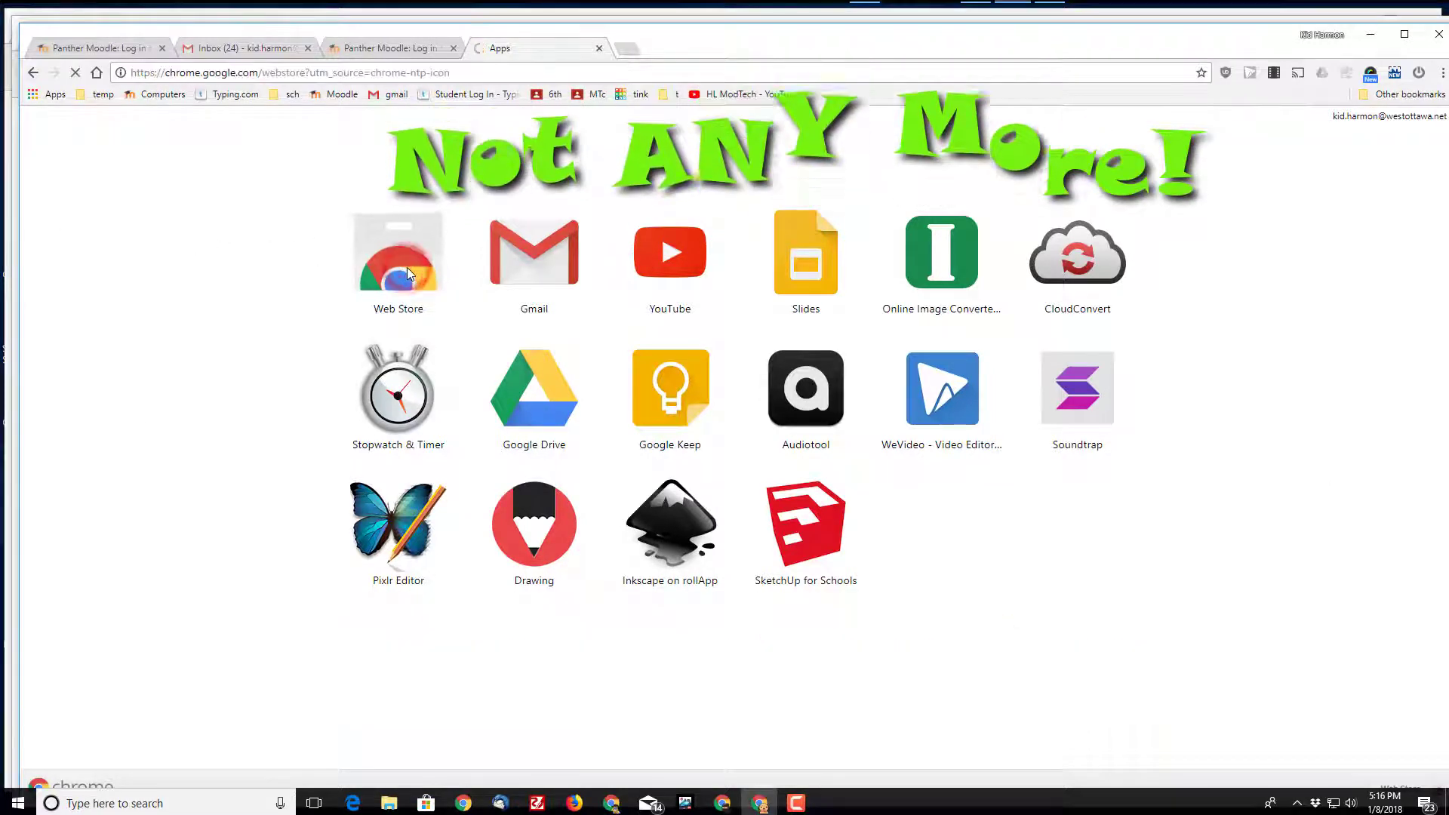
pyautogui.click(397, 252)
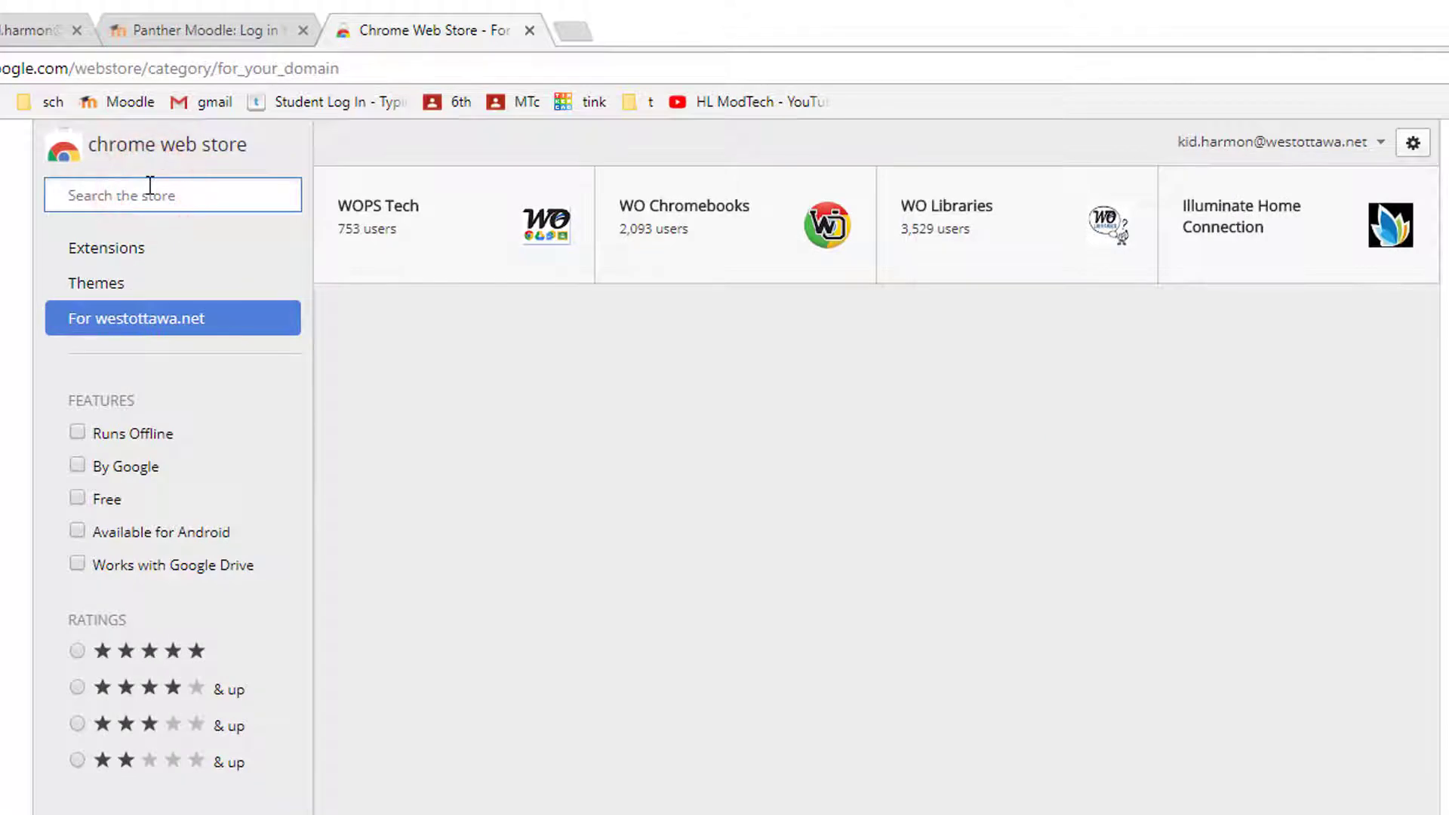
pyautogui.write('finch connection app')
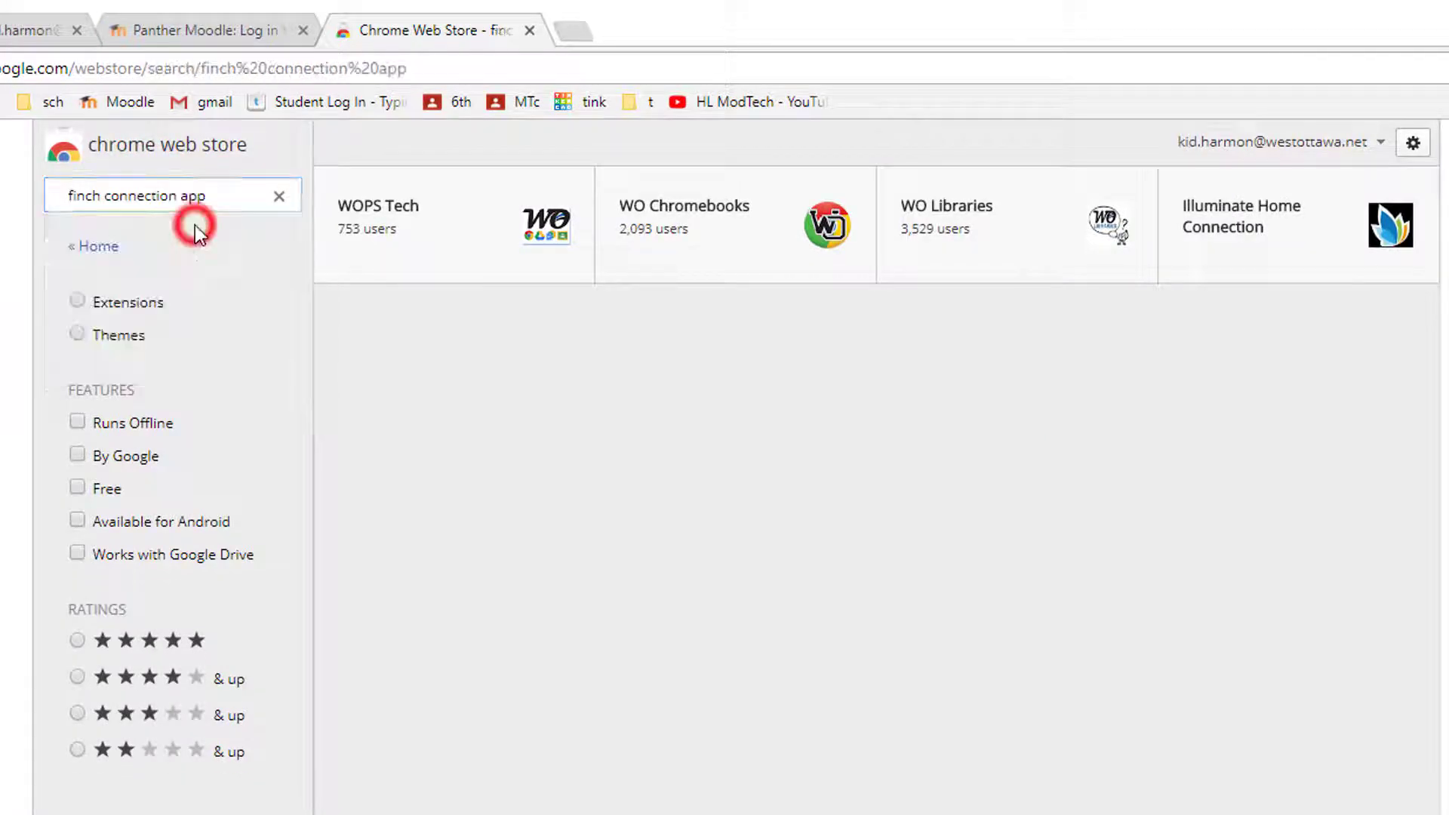
pyautogui.press('Return')
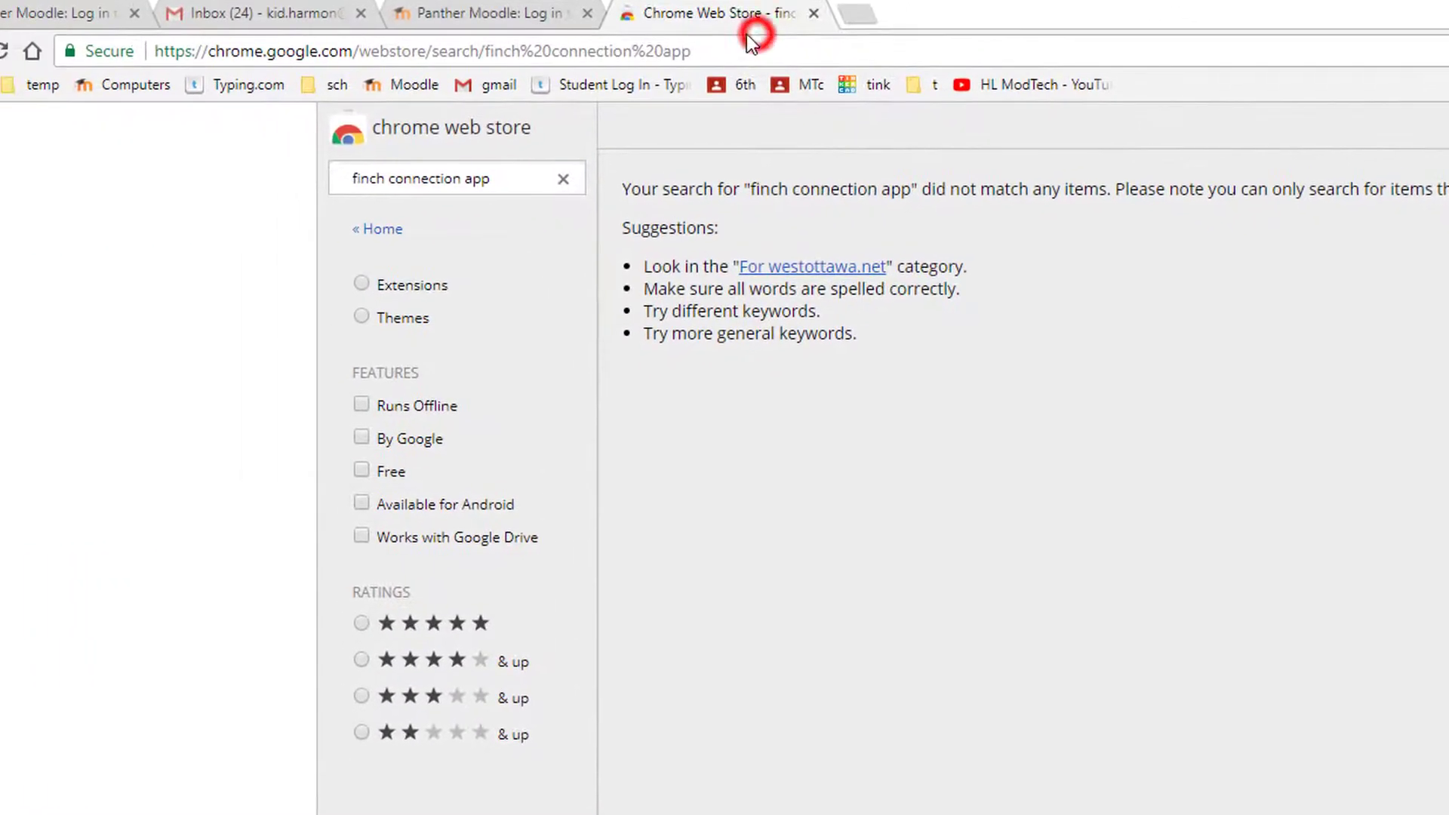
# Step: Google 'finch connection app' and follow the first result to its Chrome Web Store listing
pyautogui.click(426, 51)
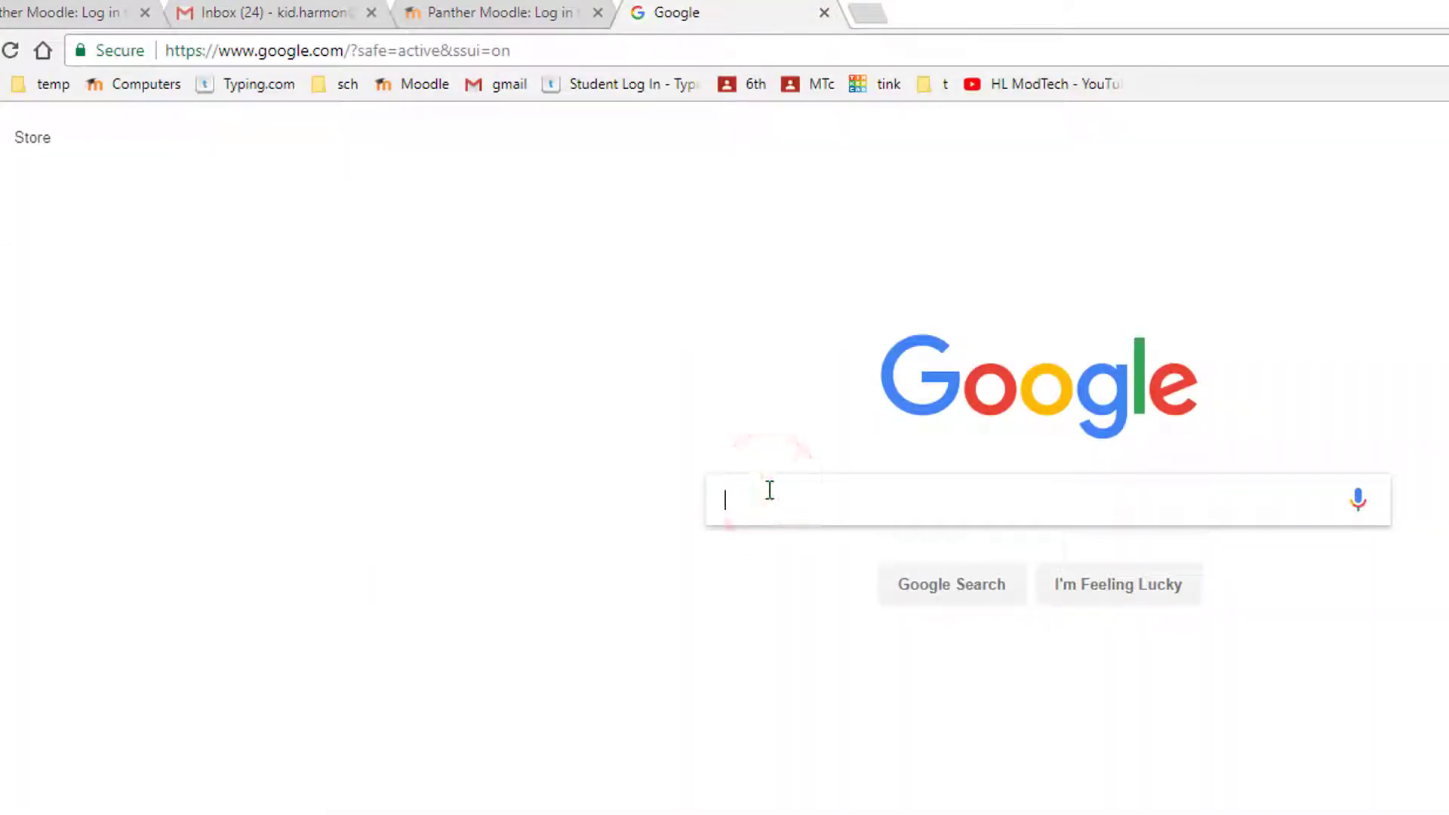
pyautogui.write('finch connection app')
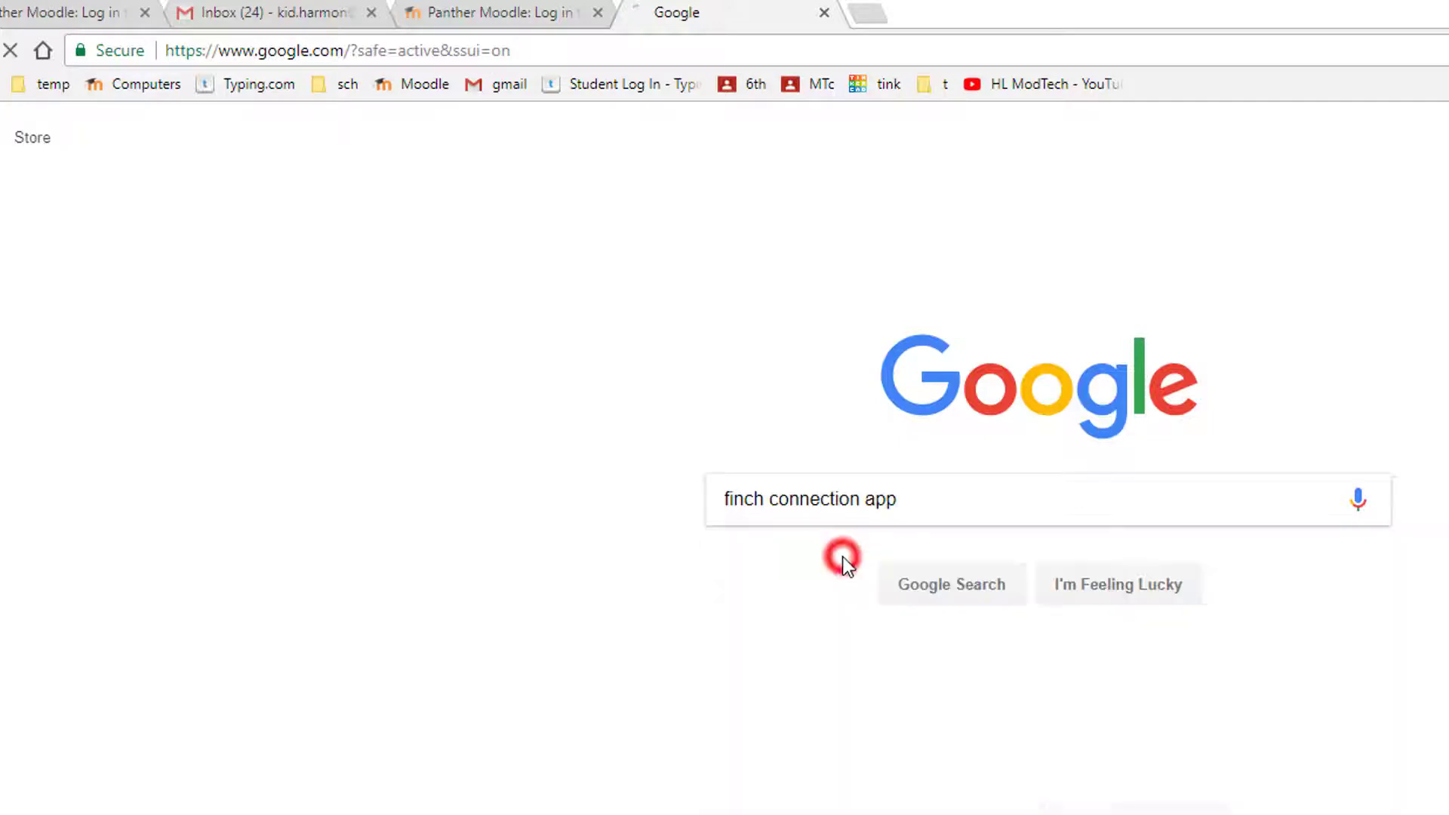
pyautogui.click(949, 583)
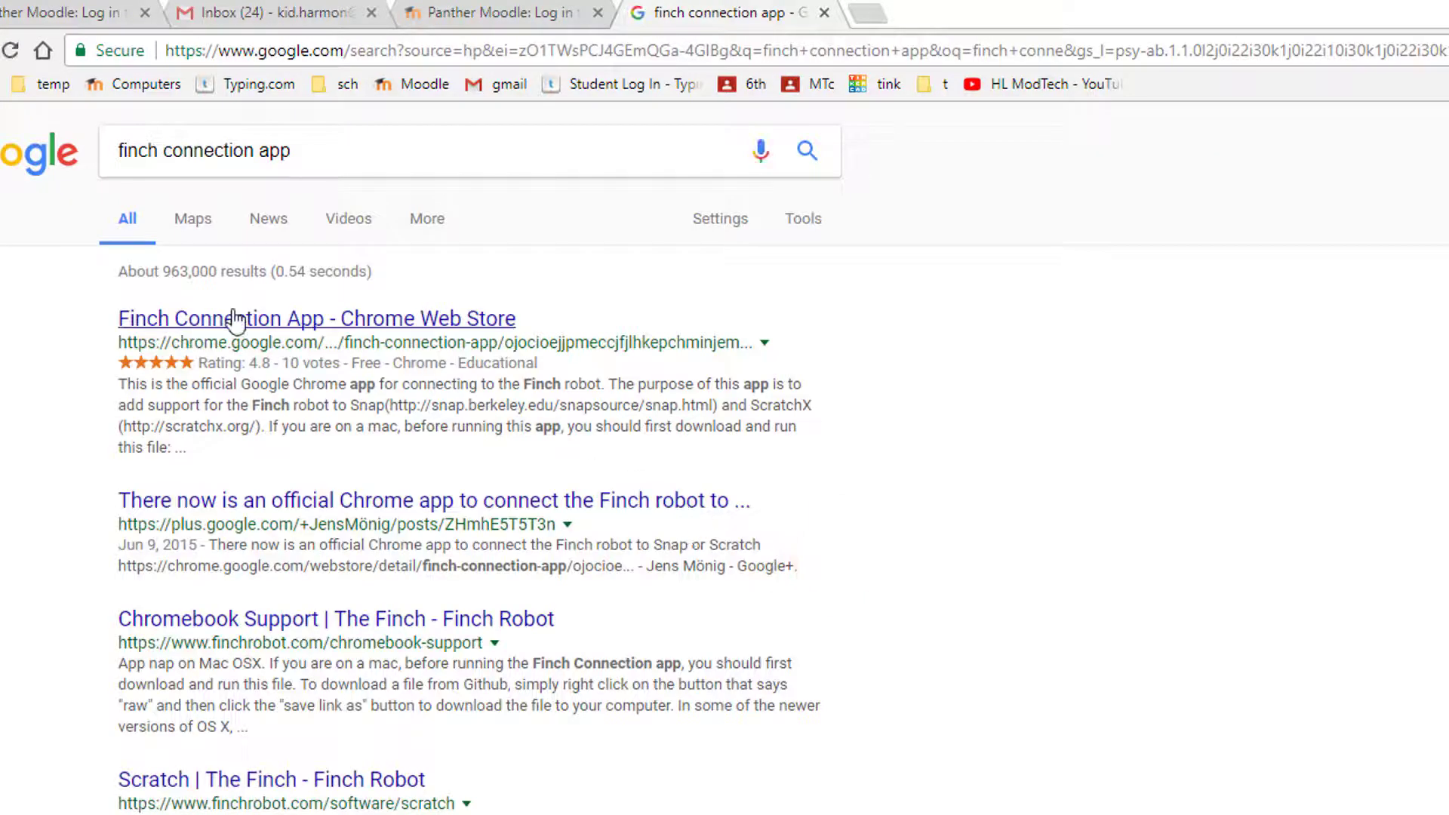
pyautogui.click(317, 319)
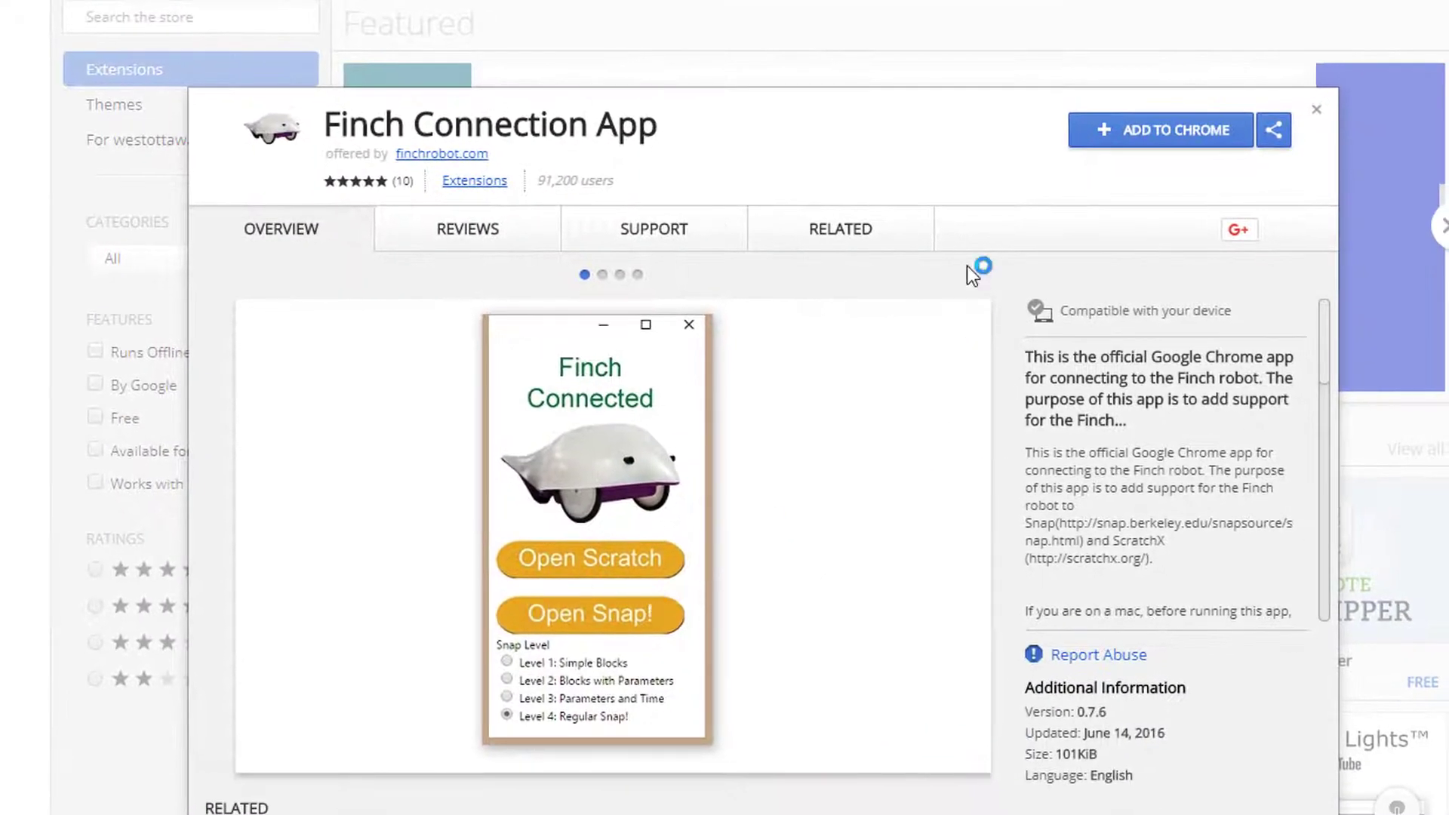
# Step: Add the Finch Connection App to Chrome and confirm the install, launching ScratchX
pyautogui.click(1159, 130)
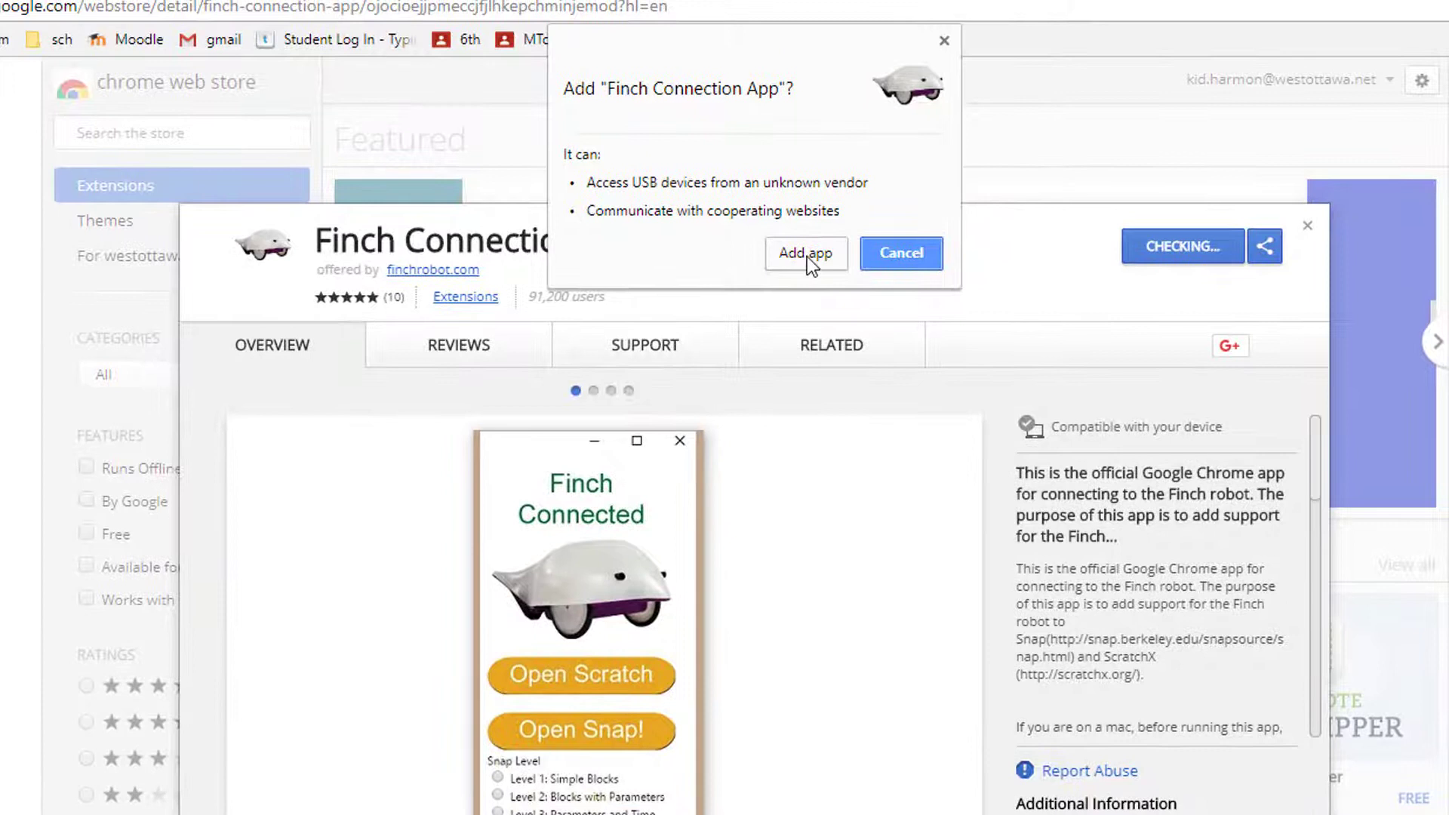
pyautogui.click(804, 254)
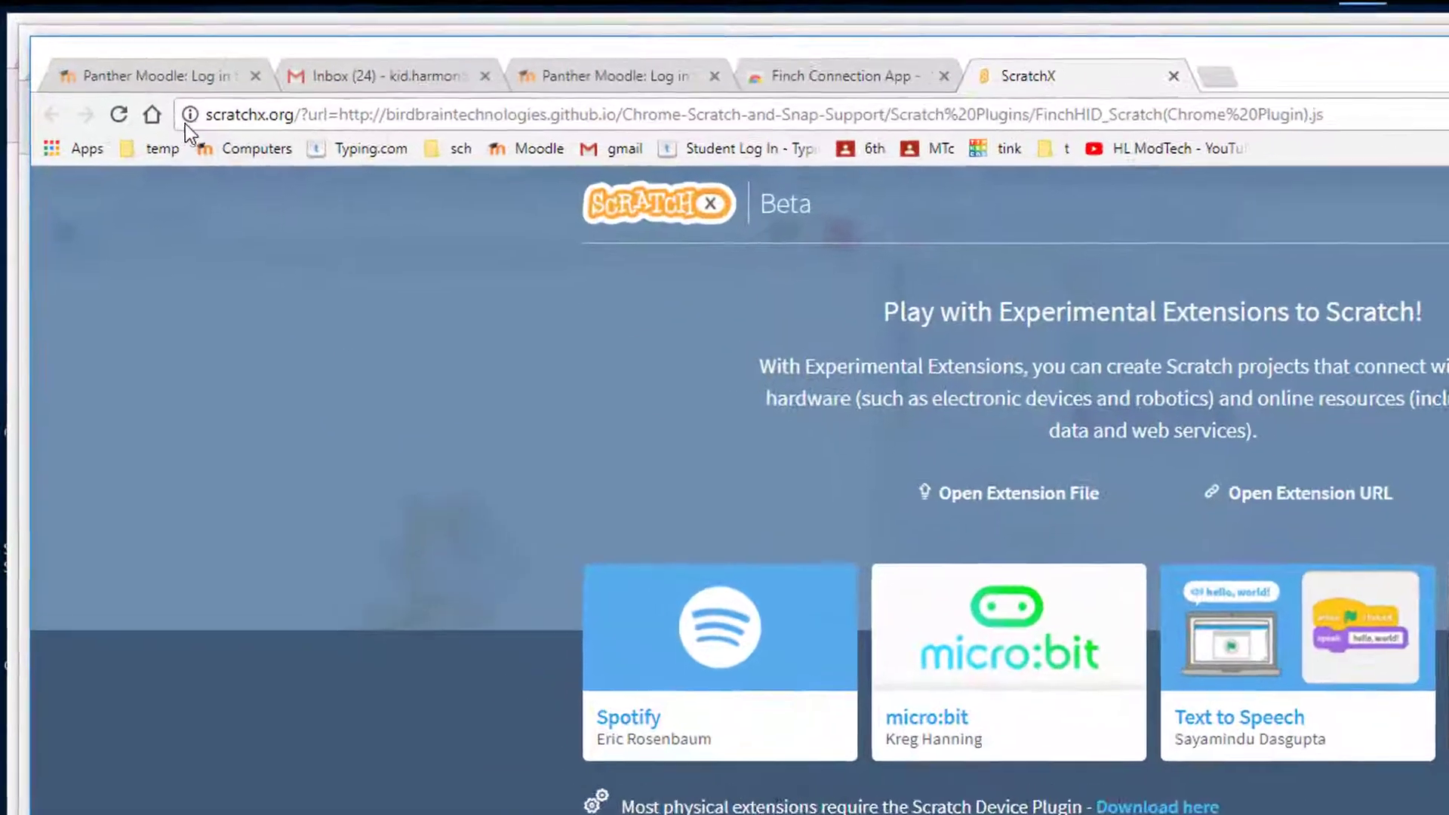
# Step: Set Flash and Popups to Allow in scratchx.org's site settings, then close the Settings page
pyautogui.click(190, 115)
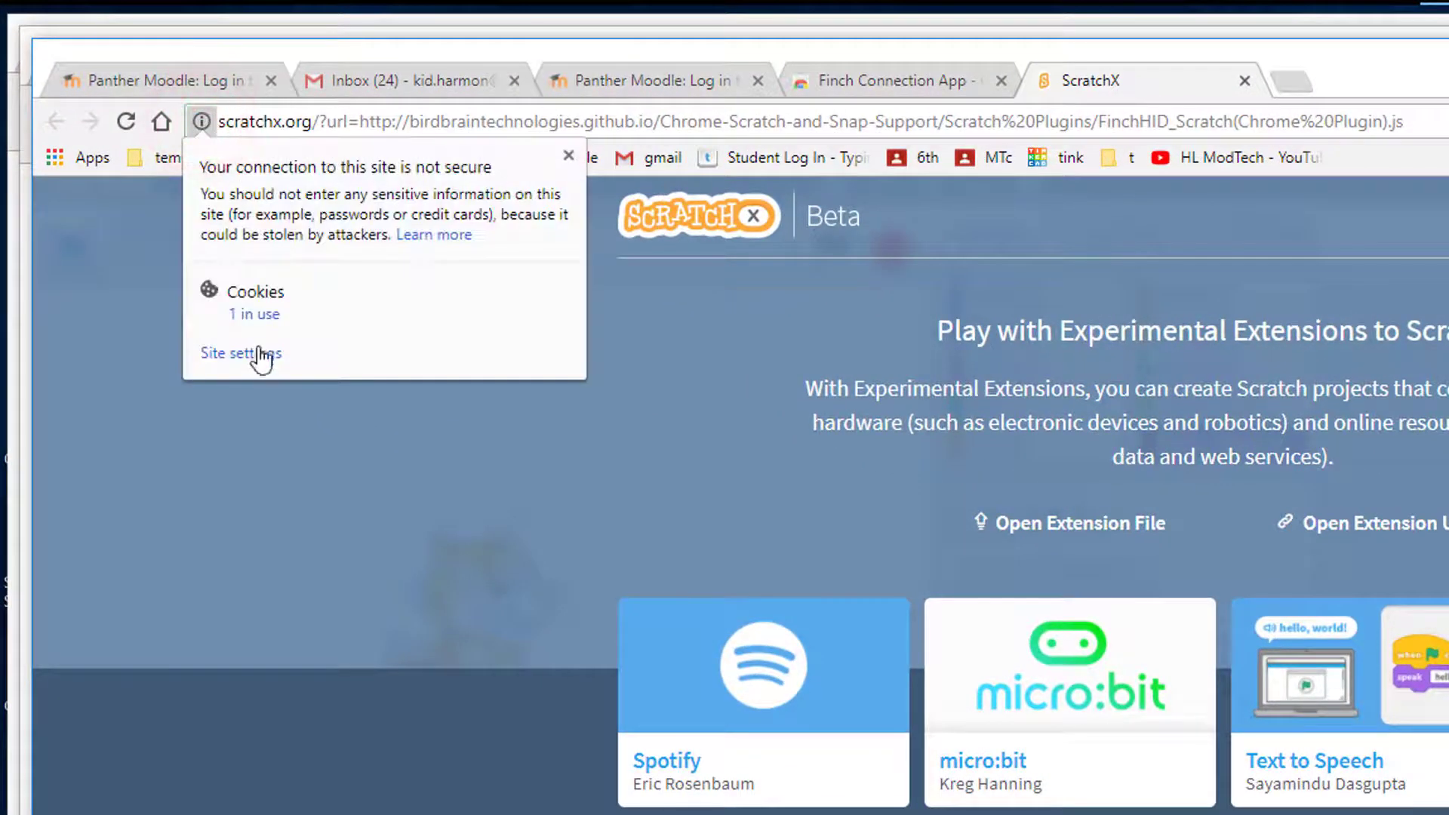
pyautogui.click(240, 353)
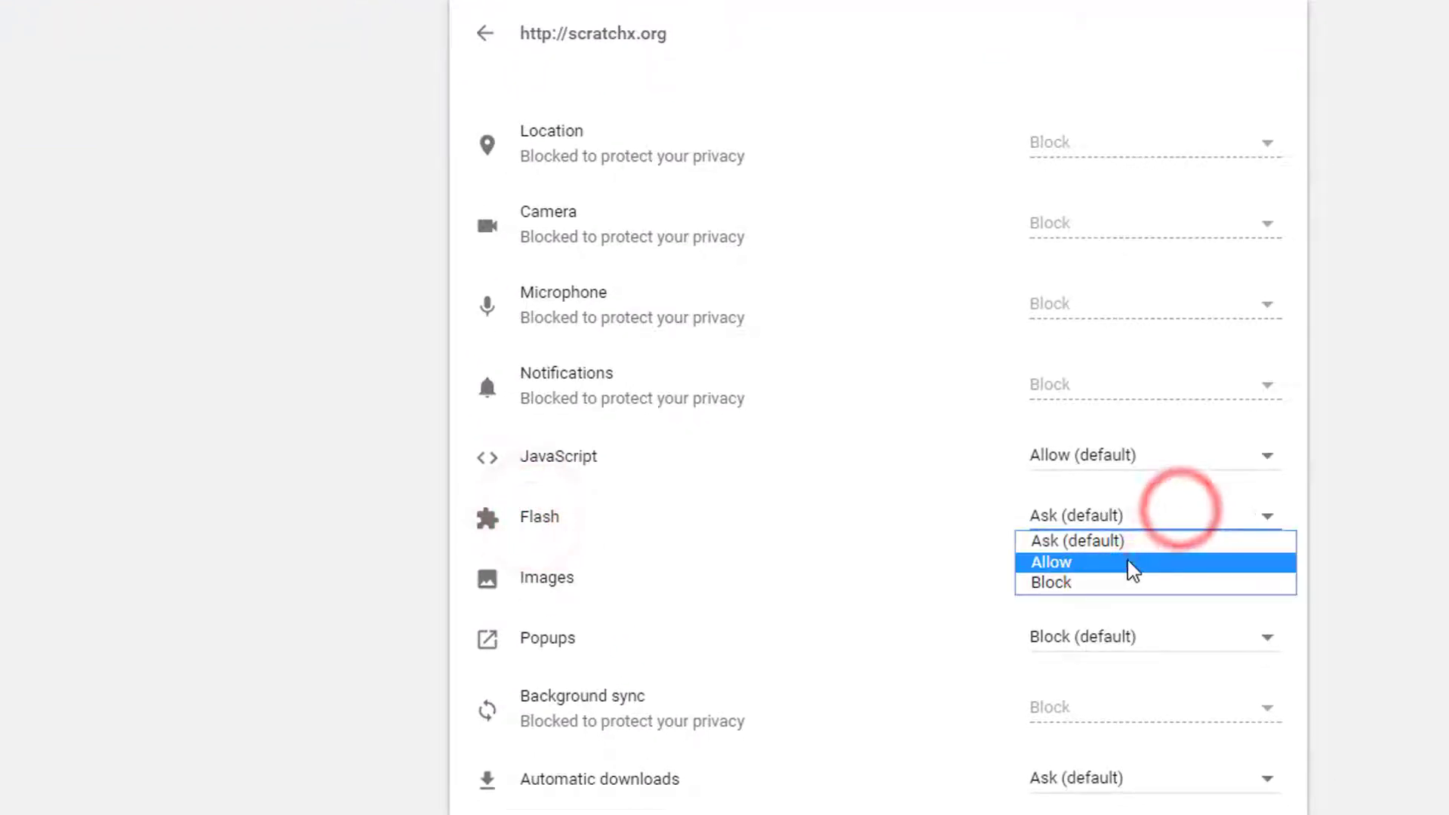
pyautogui.click(1050, 561)
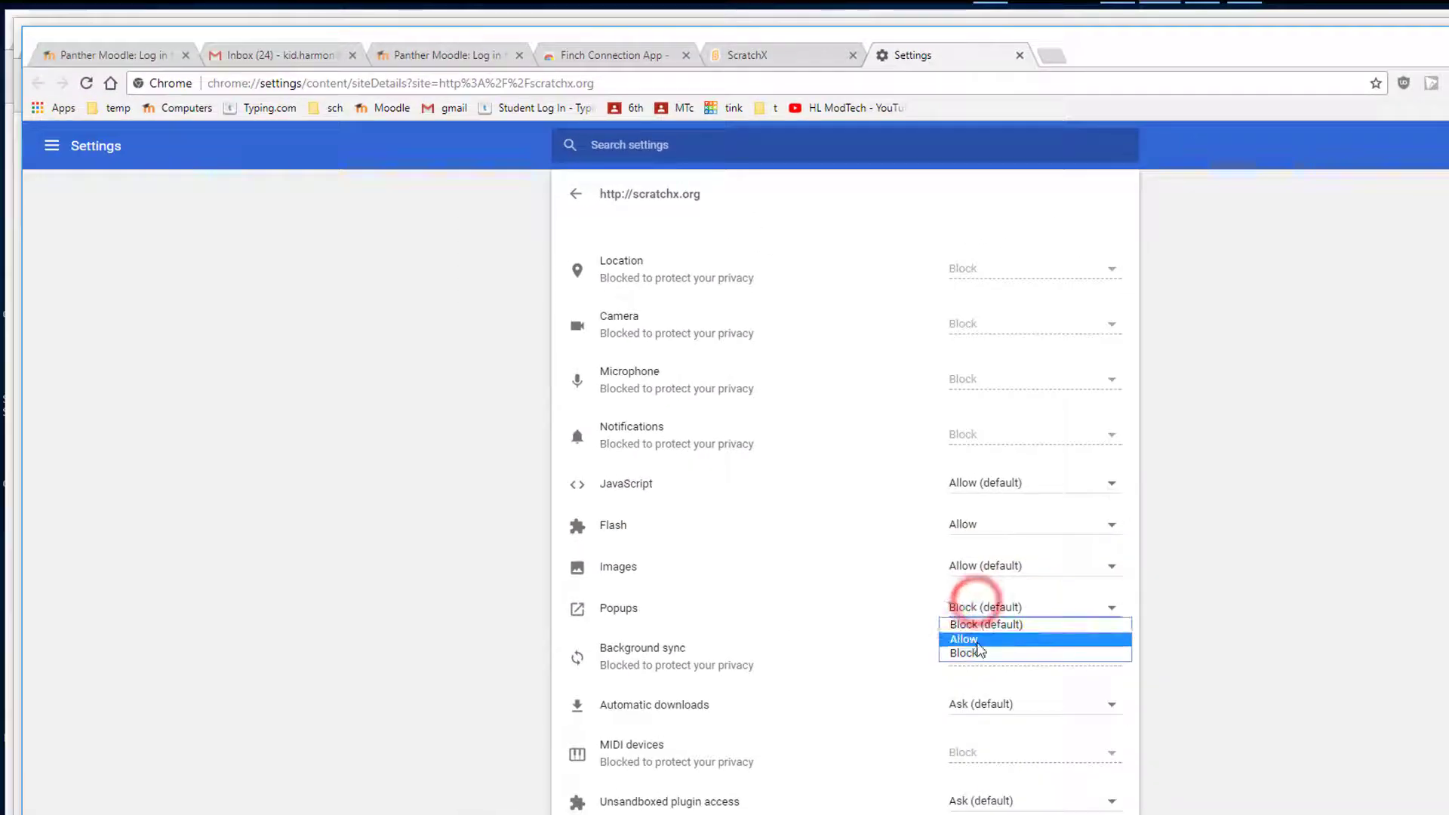
pyautogui.click(963, 638)
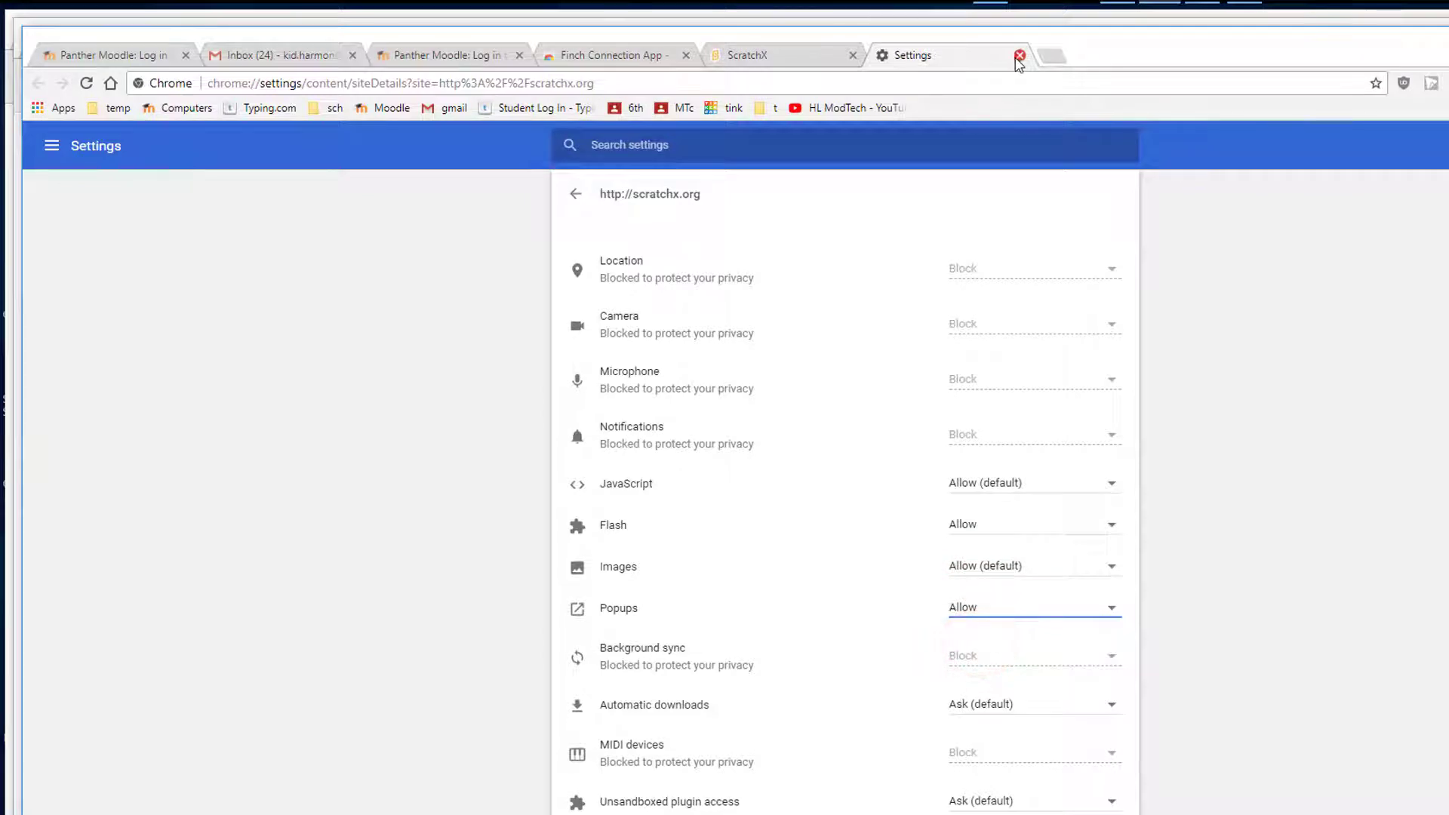
pyautogui.click(1018, 56)
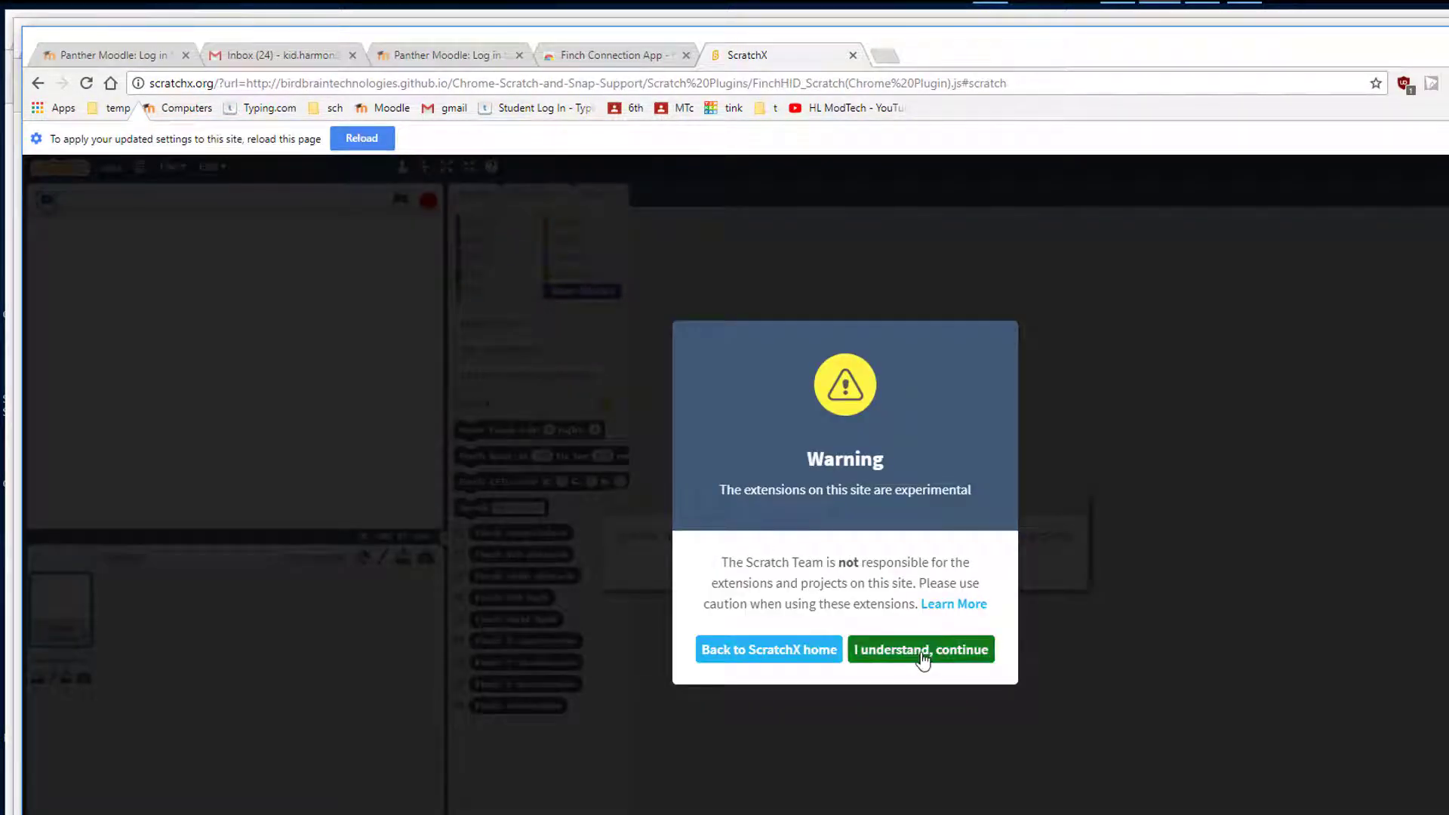
# Step: Accept the experimental-extensions warnings, reload ScratchX with the new permissions and dismiss its notices
pyautogui.click(920, 649)
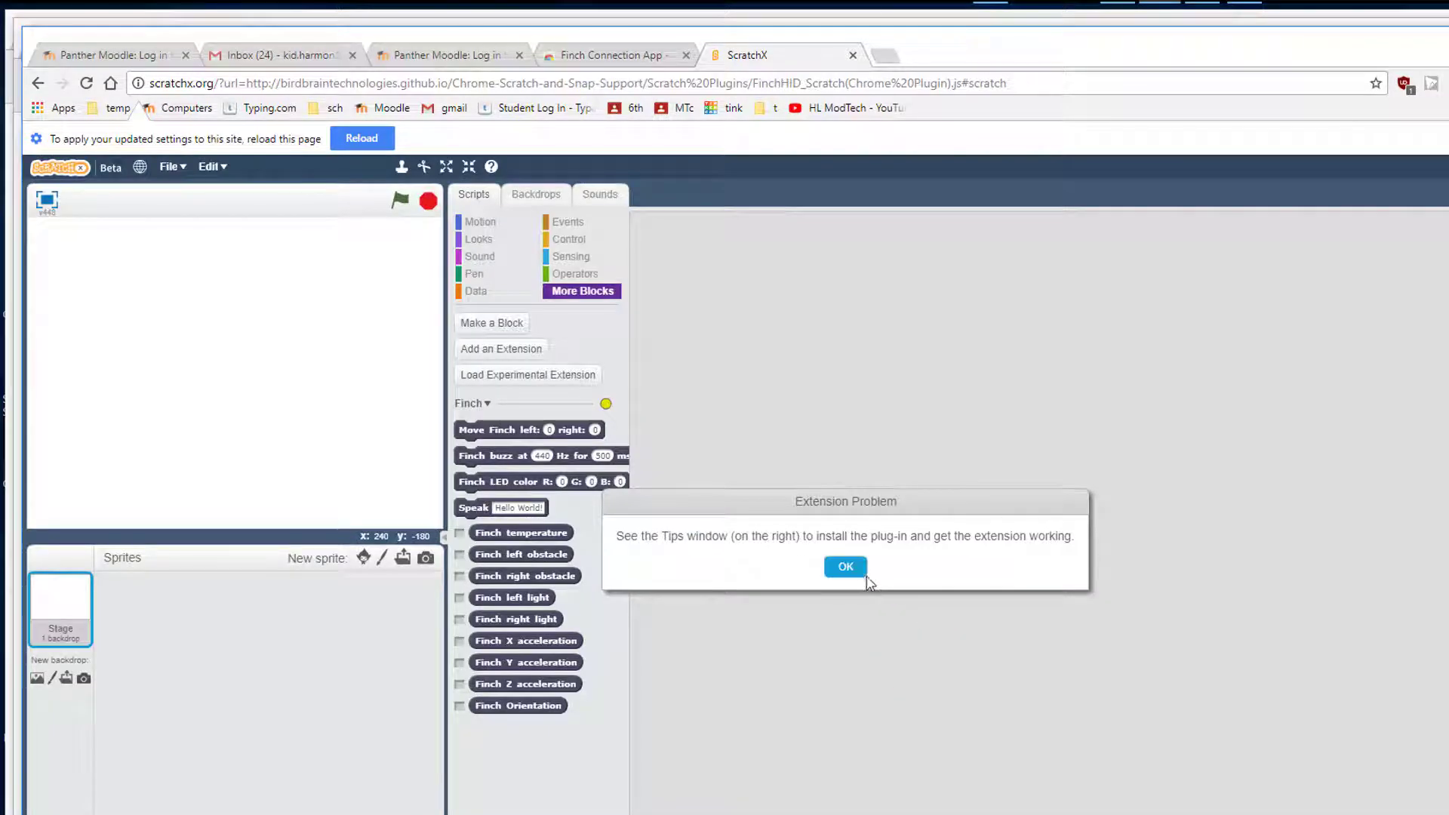
pyautogui.click(842, 566)
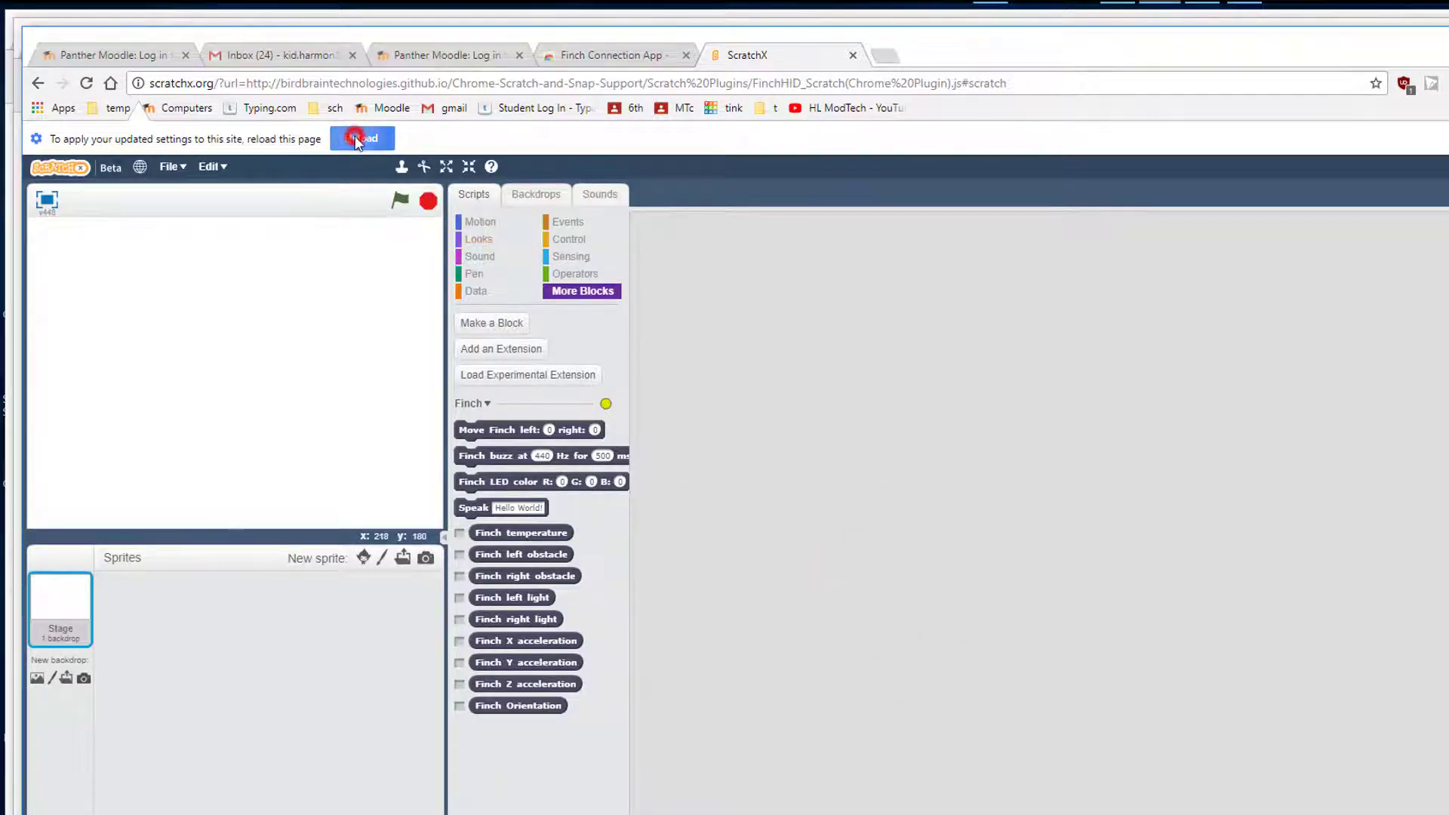
pyautogui.click(363, 138)
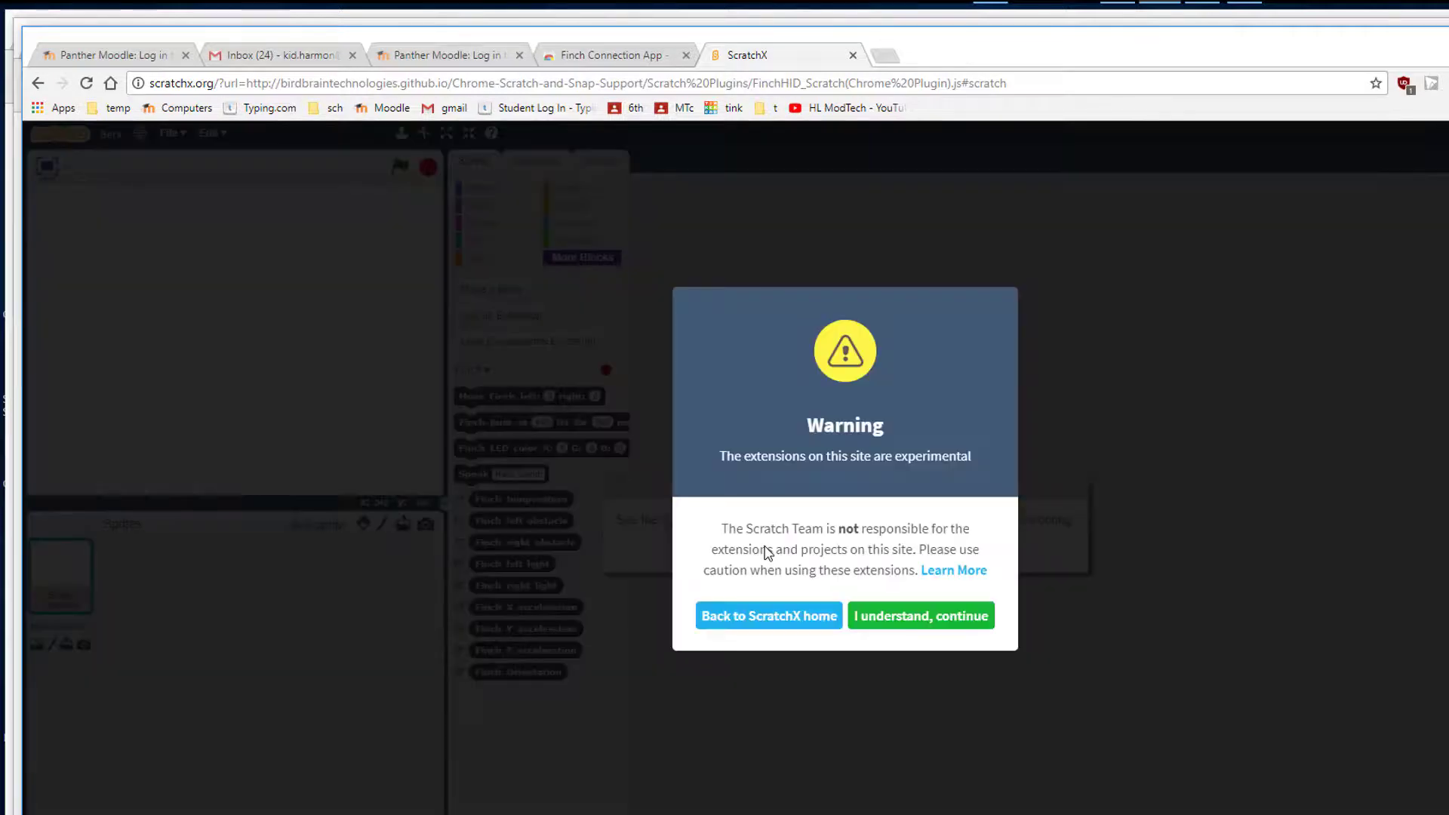
pyautogui.click(921, 616)
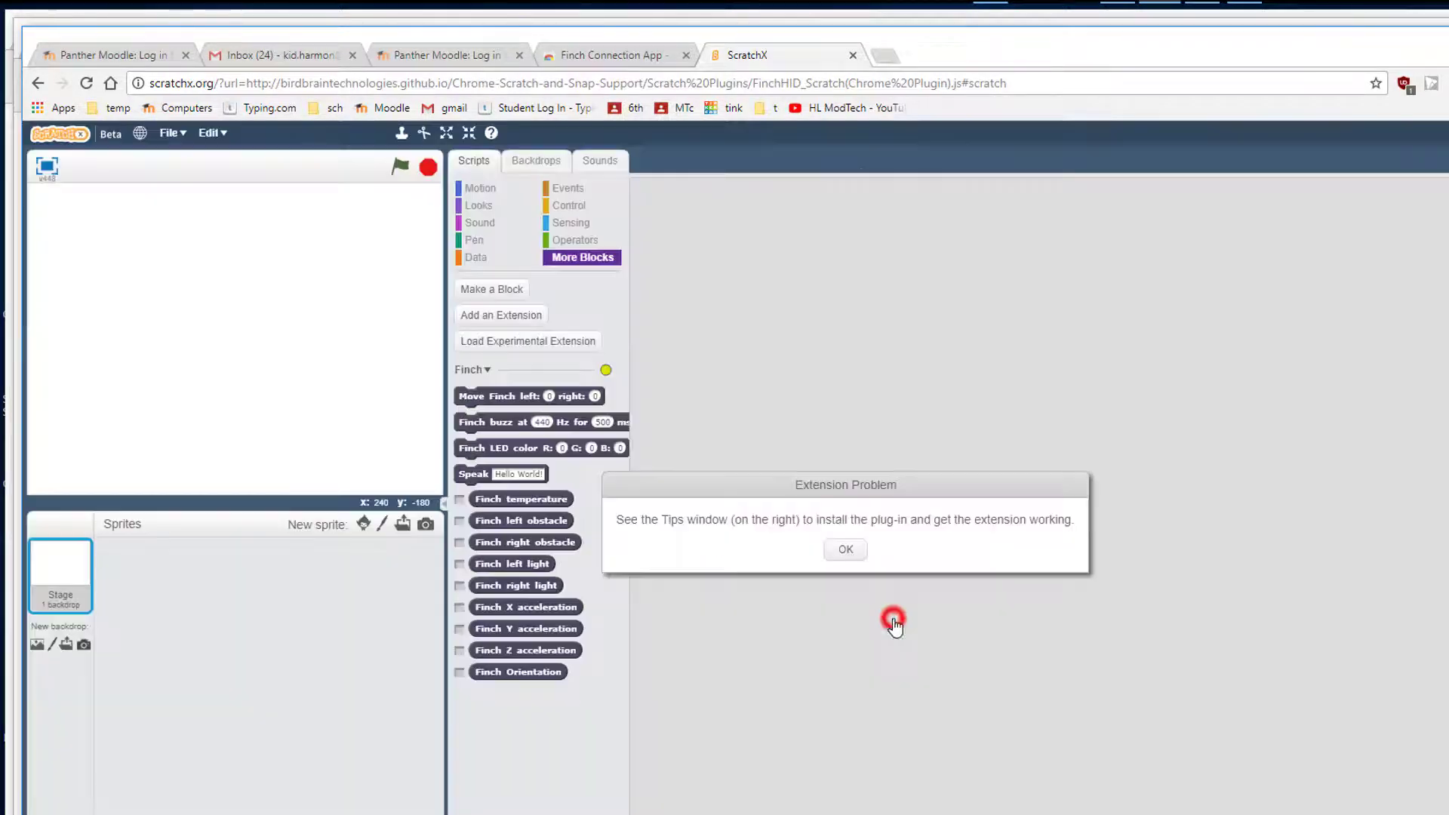
pyautogui.moveTo(844, 549)
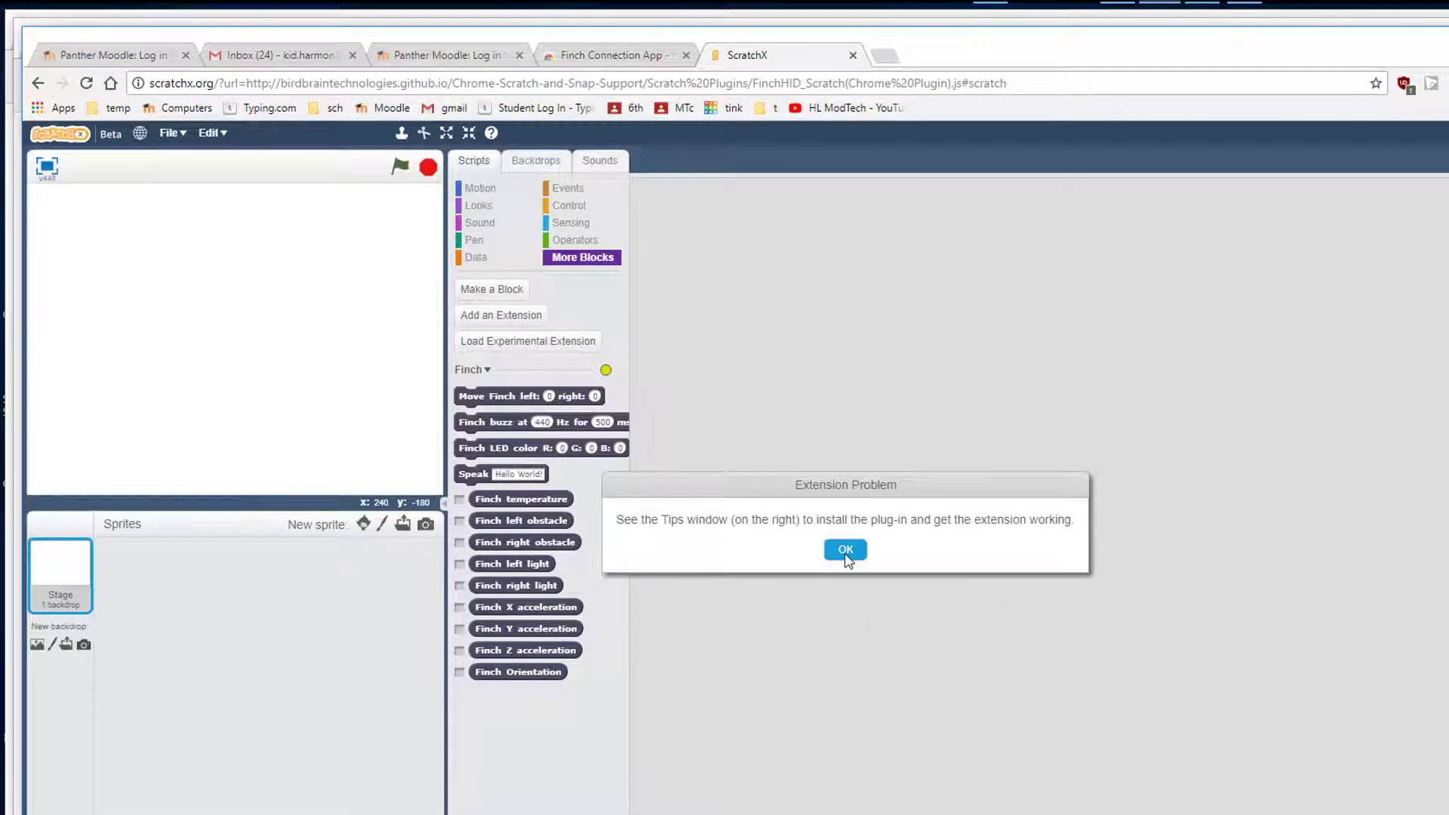
pyautogui.click(844, 549)
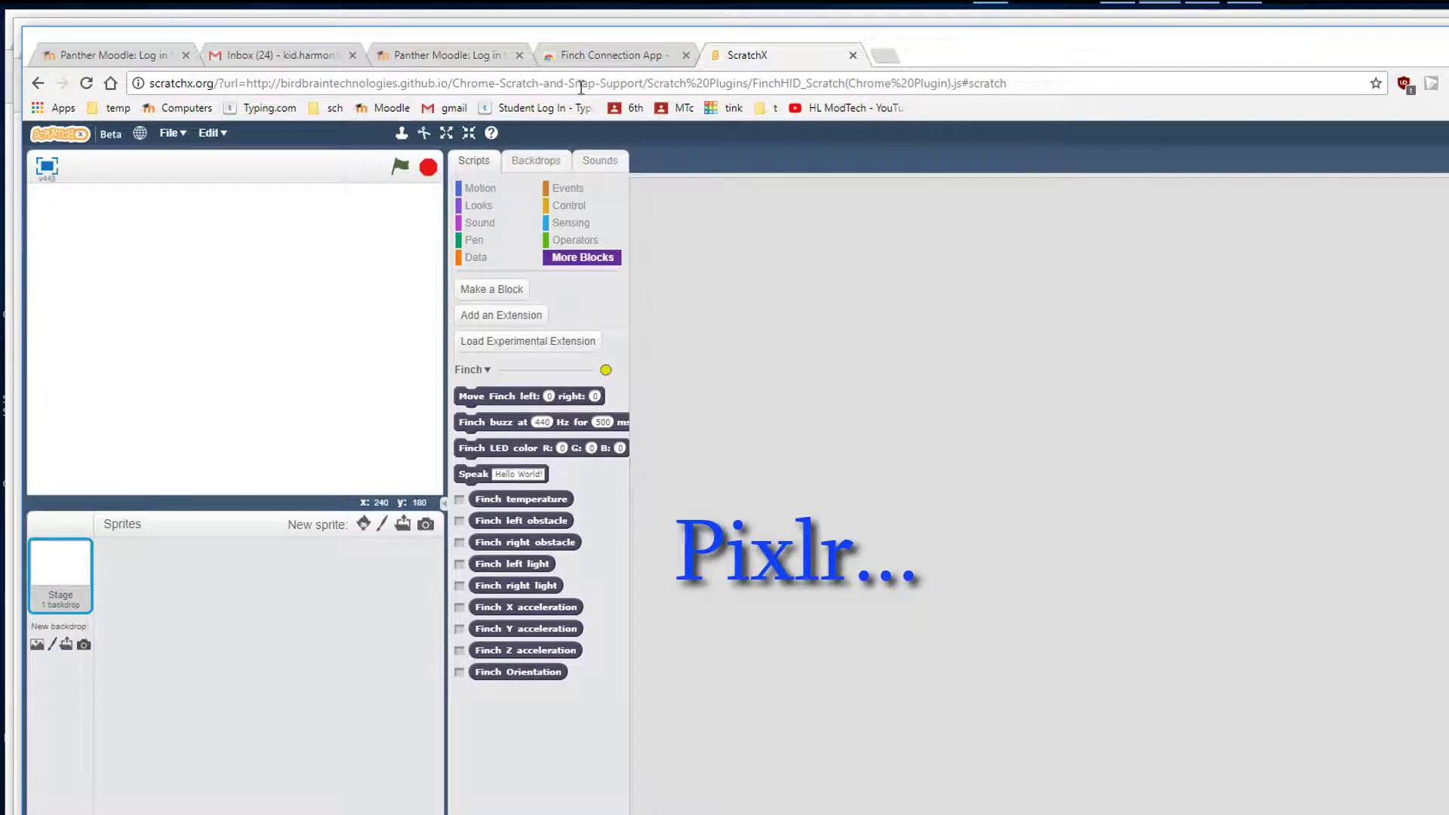
# Step: Show the Chrome apps page in a new tab, now listing the Finch Connection App
pyautogui.click(883, 54)
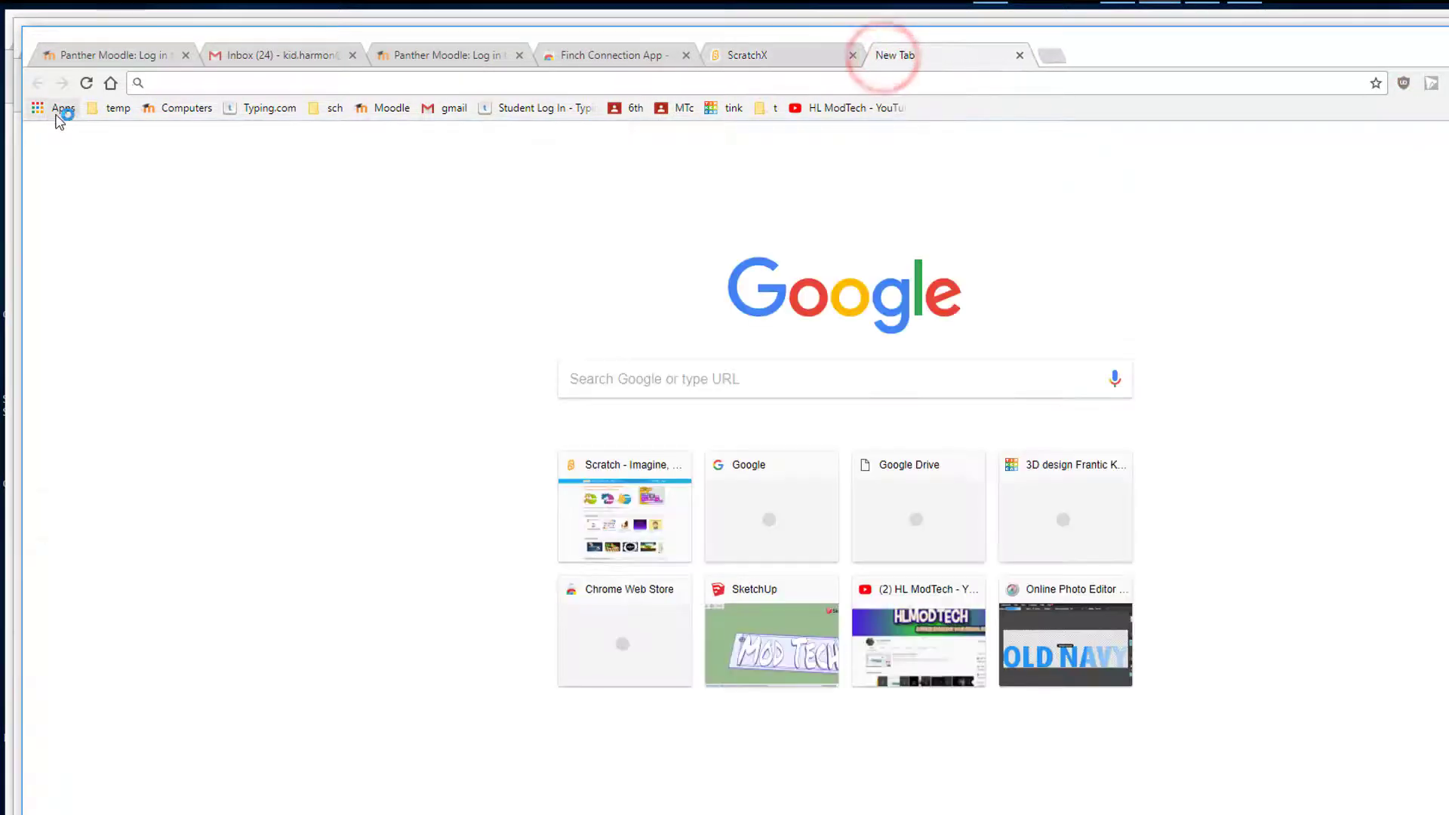
pyautogui.click(63, 109)
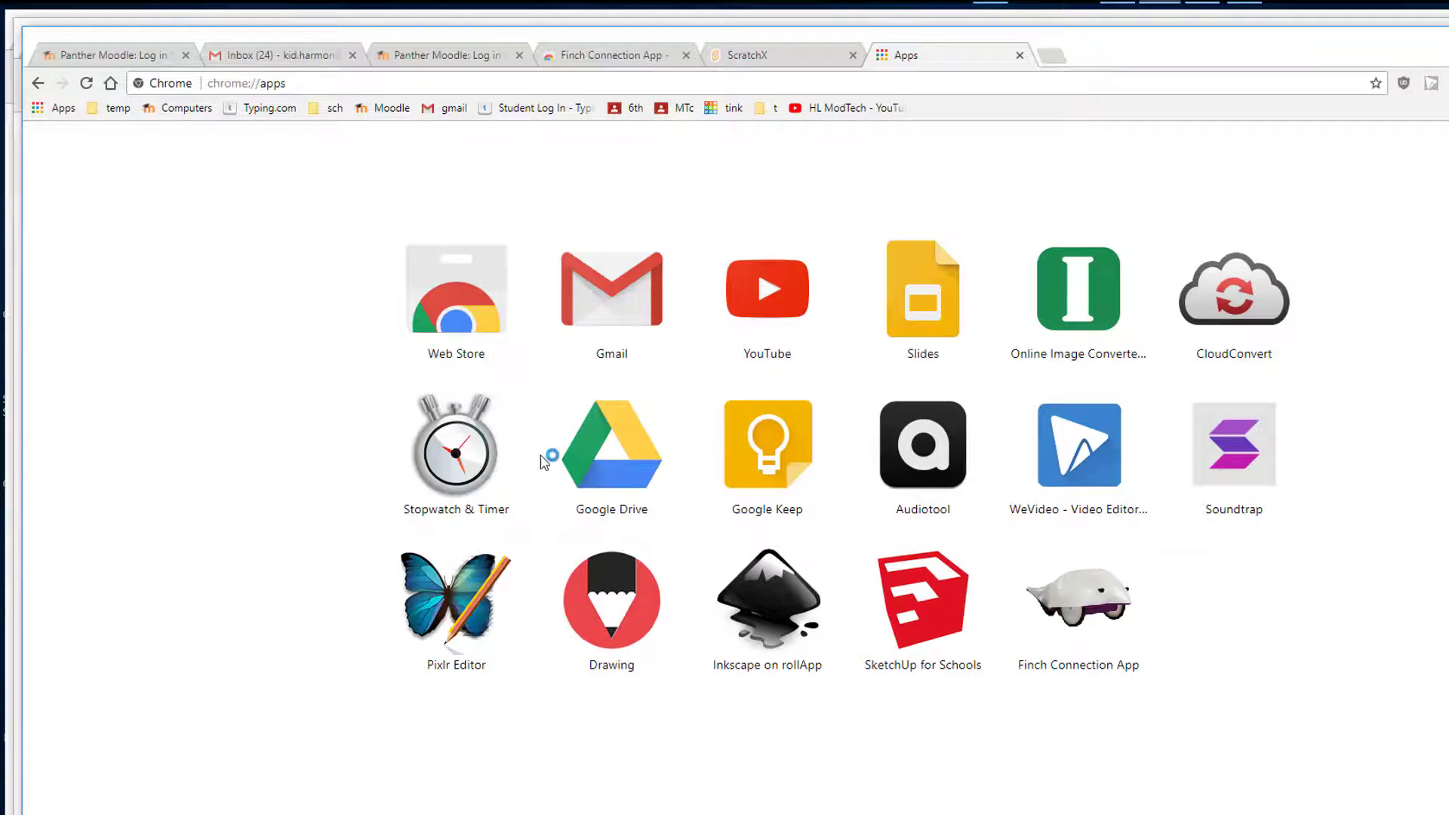
pyautogui.moveTo(479, 321)
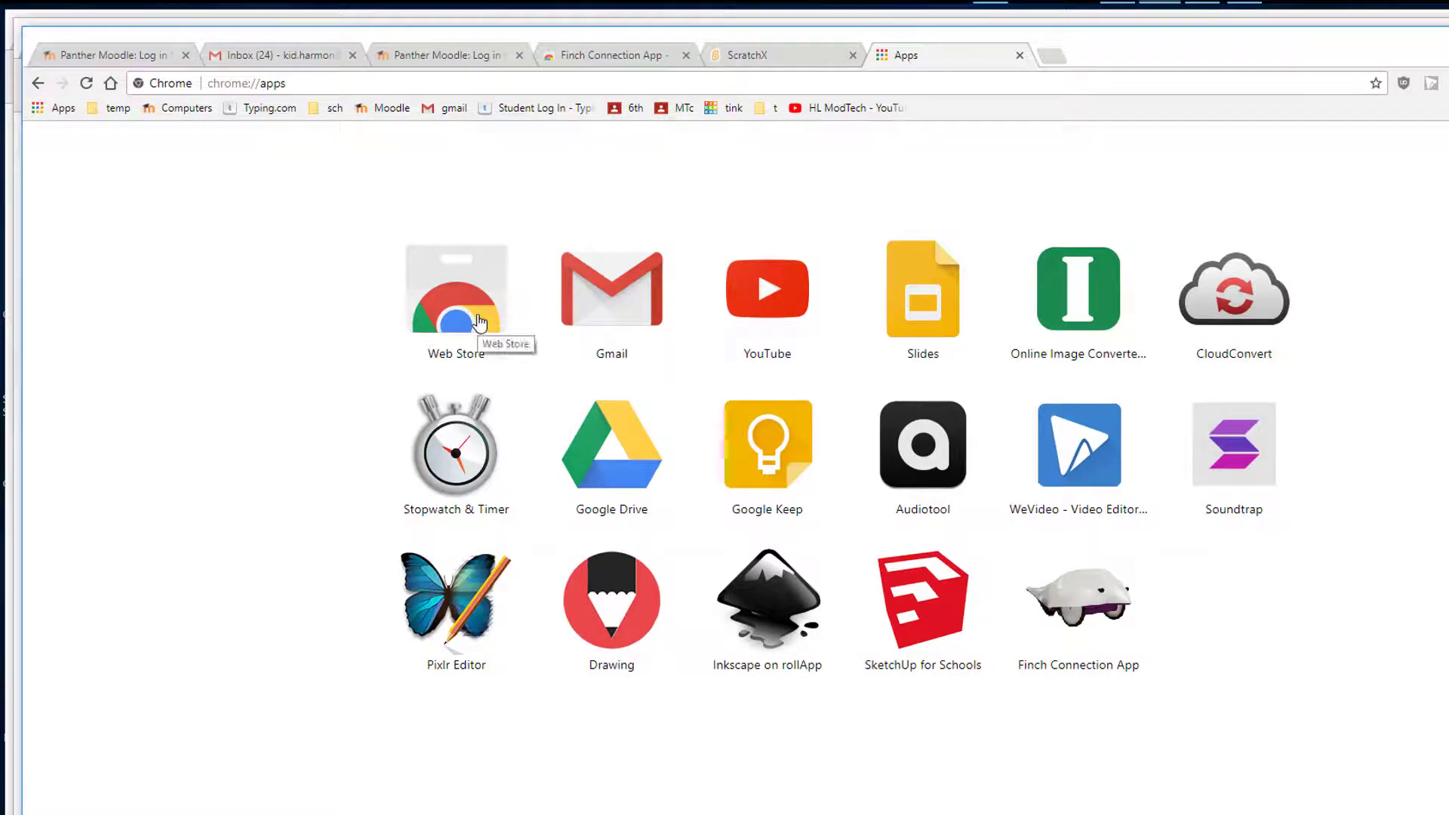